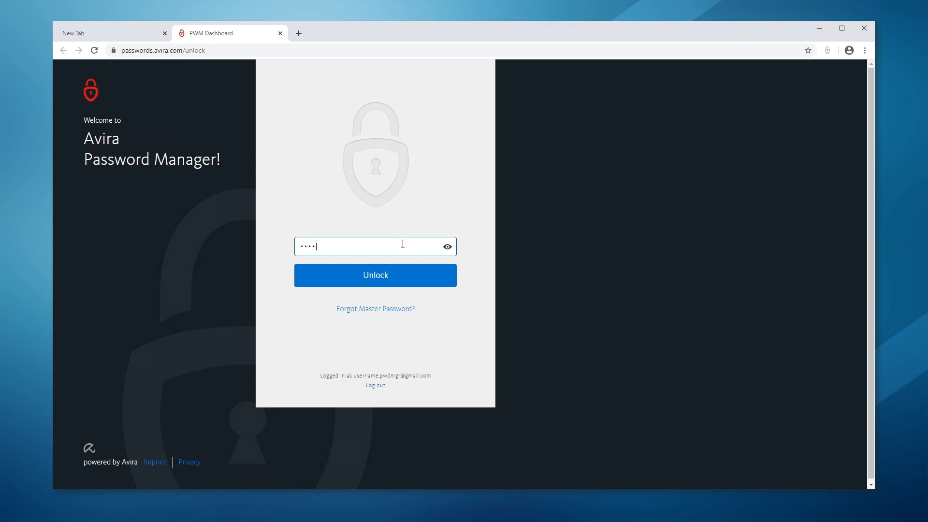
Enter the master password and unlock the vault to show the five saved logins
{"action": "type", "text": "••••"}
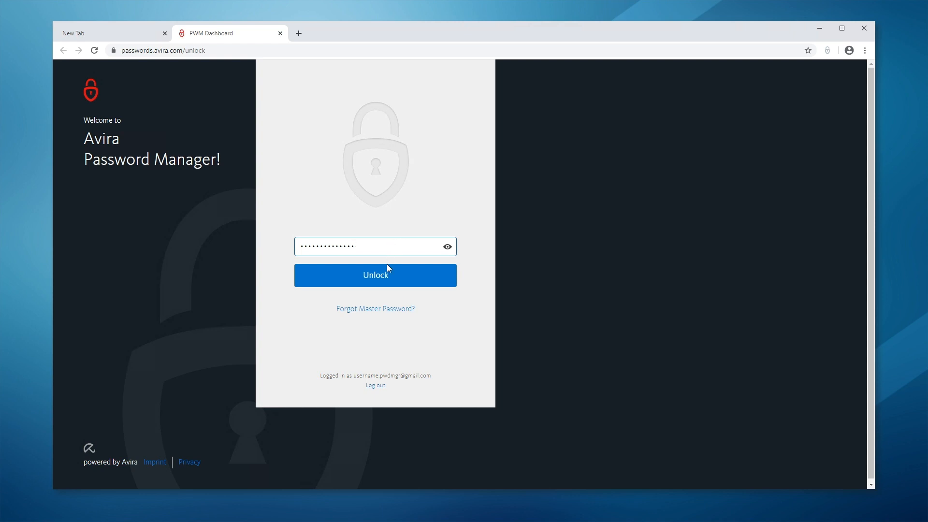
{"action": "left_click", "coordinate": [375, 276]}
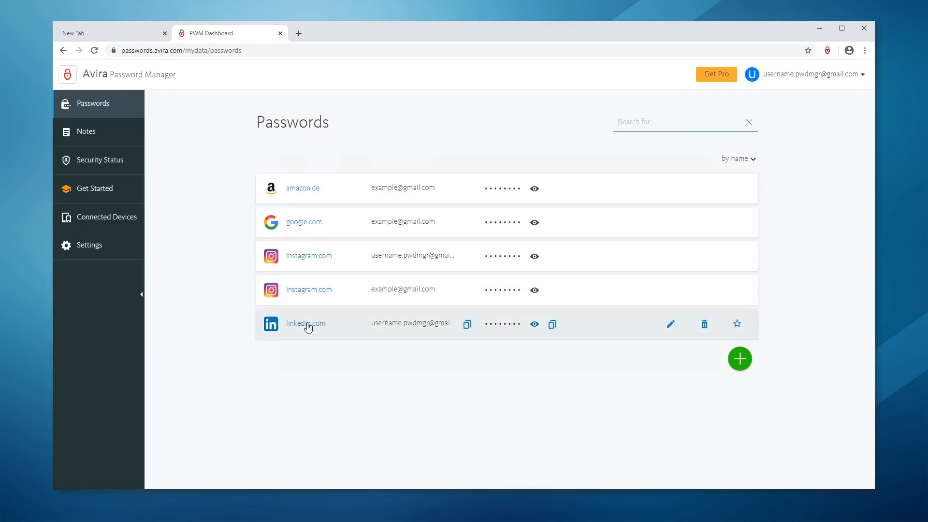
Launch linkedin.com from its saved login, sign in, and reach Settings & Privacy via the Me menu
{"action": "left_click", "coordinate": [306, 323]}
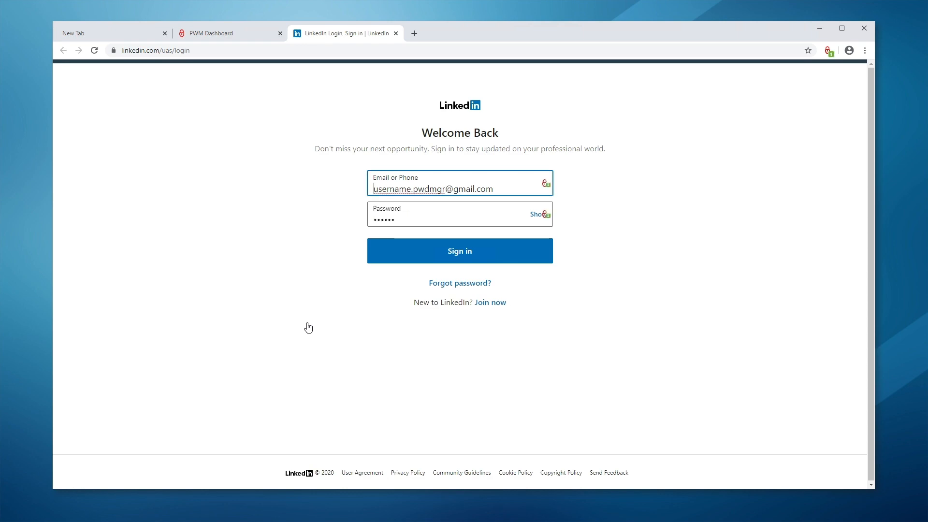
{"action": "left_click", "coordinate": [459, 251]}
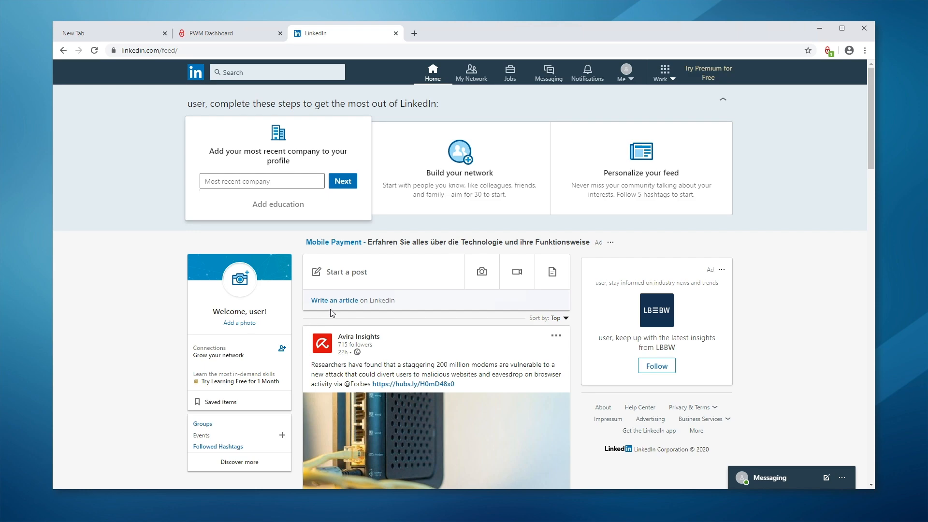
{"action": "left_click", "coordinate": [621, 72]}
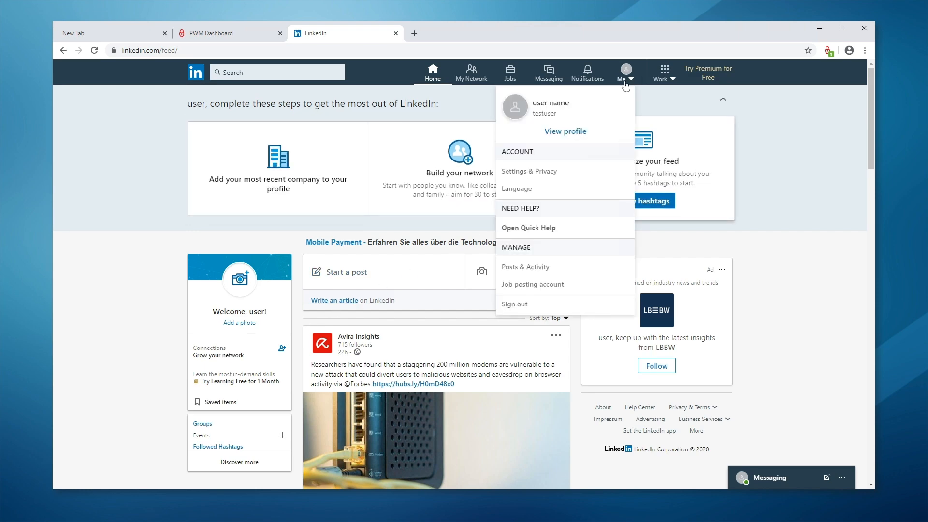
{"action": "left_click", "coordinate": [529, 171]}
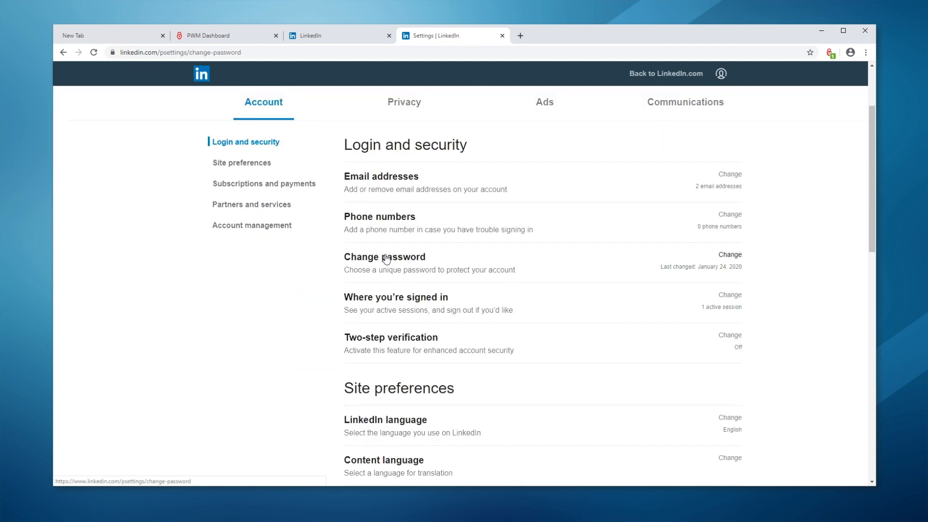
Expand Change password, fill the current password from the linkedin.com login, and request a strong password suggestion
{"action": "left_click", "coordinate": [728, 254]}
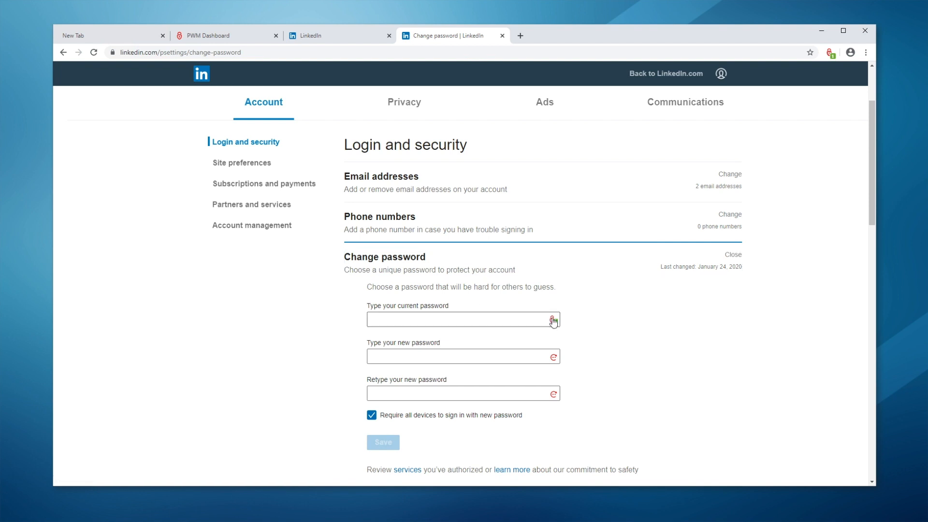
{"action": "left_click", "coordinate": [552, 320]}
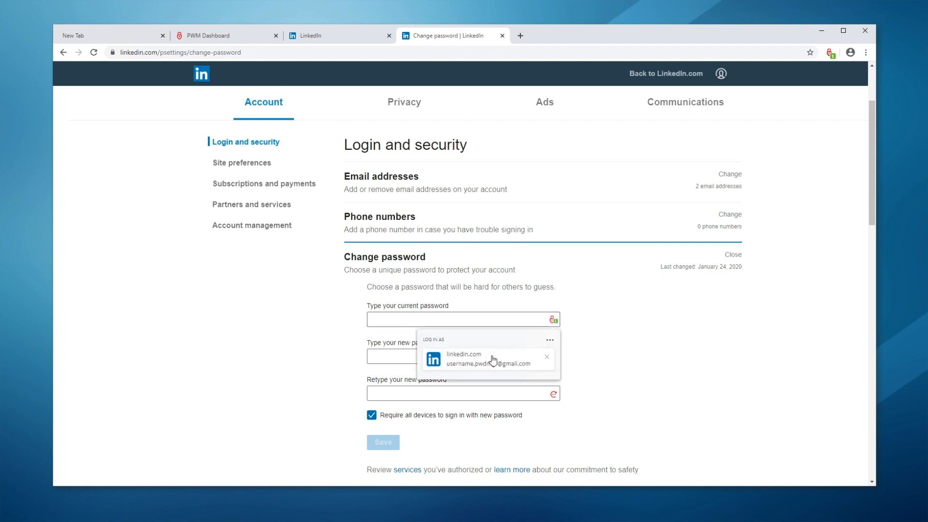
{"action": "left_click", "coordinate": [489, 359]}
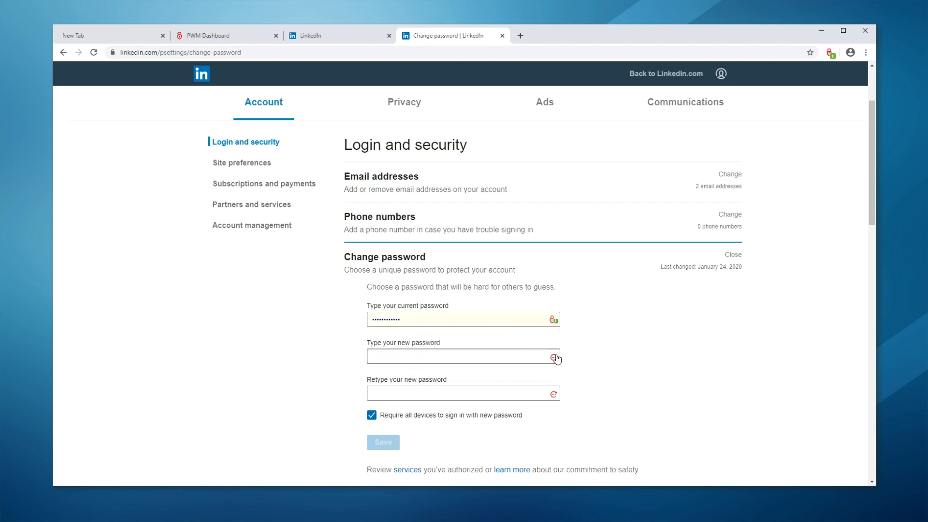
{"action": "left_click", "coordinate": [551, 356]}
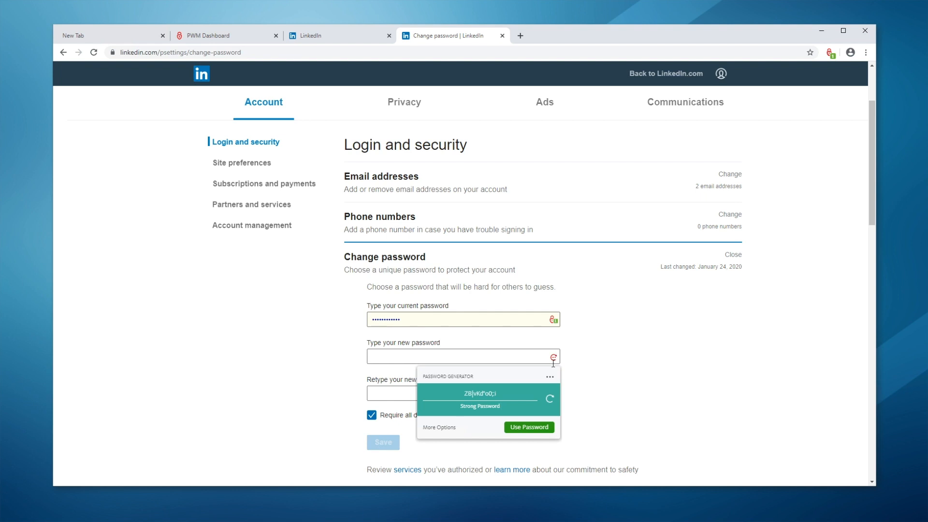
Regenerate the strong password twice, use it for both new password fields, and save the change
{"action": "left_click", "coordinate": [550, 397]}
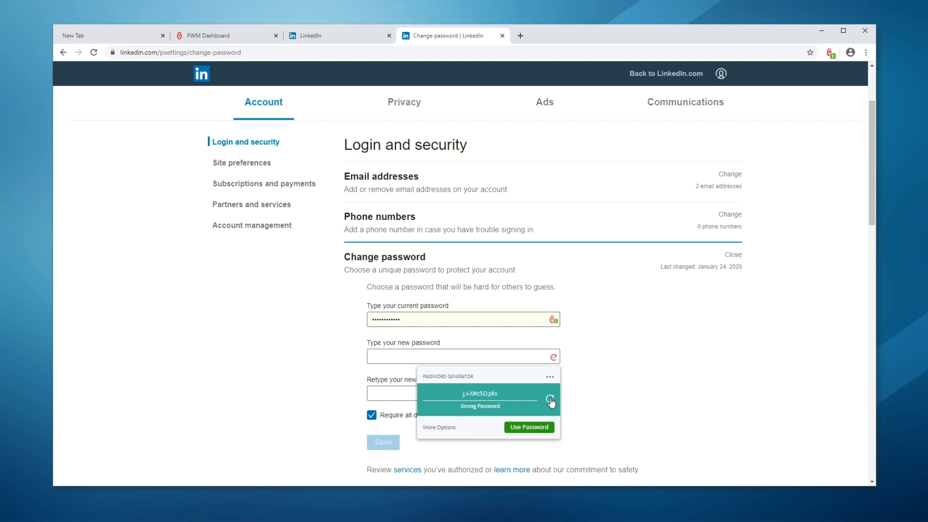
{"action": "left_click", "coordinate": [549, 398]}
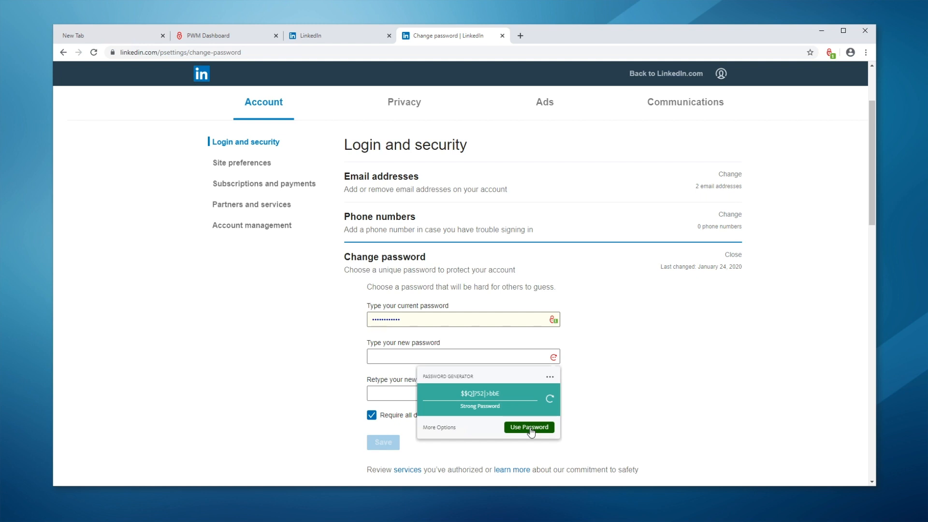
{"action": "left_click", "coordinate": [528, 426]}
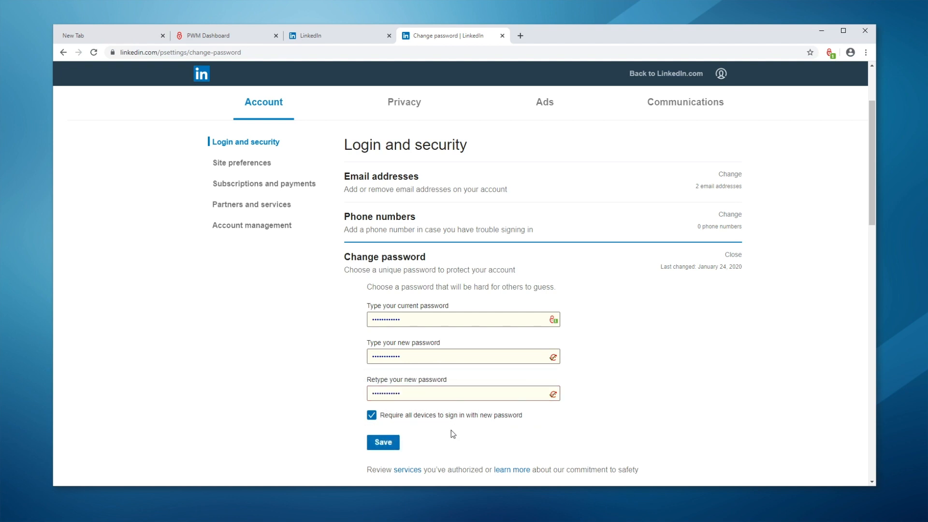
{"action": "left_click", "coordinate": [383, 442]}
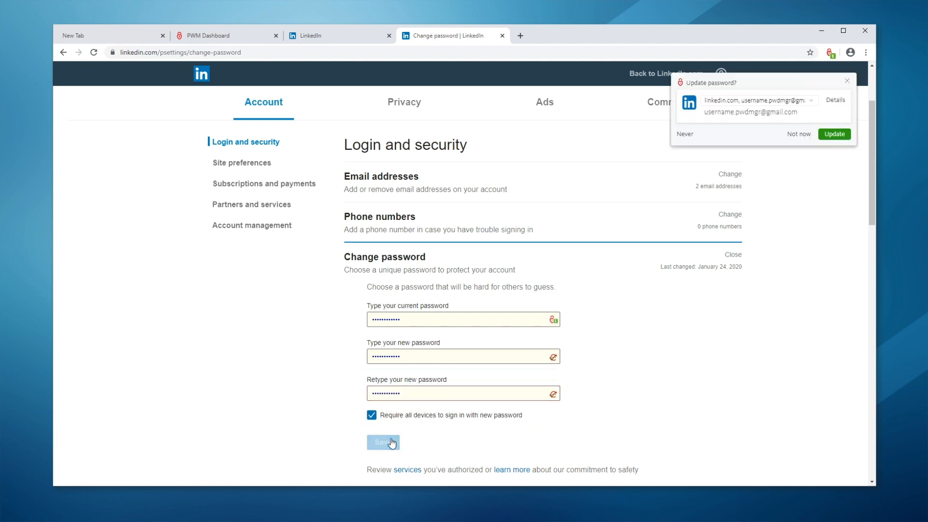
Confirm the save and update the stored linkedin.com login with the new password
{"action": "left_click", "coordinate": [383, 442]}
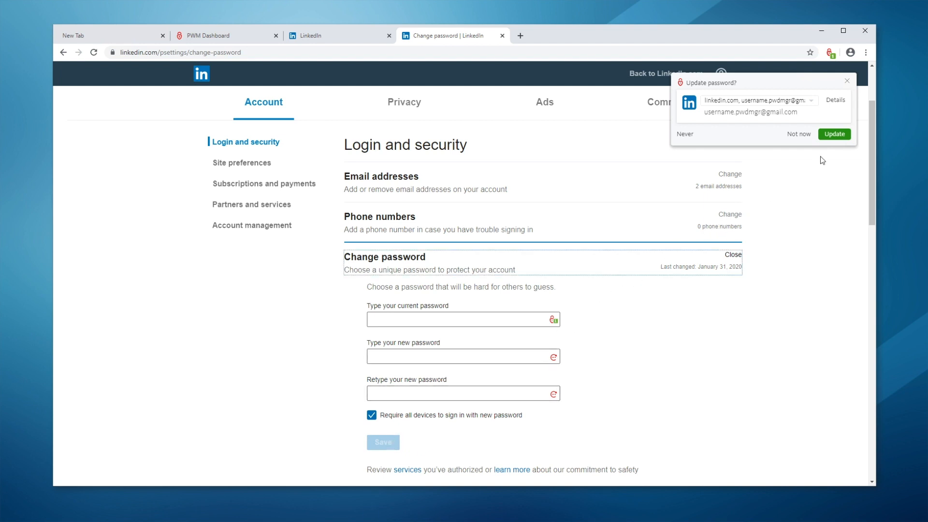
{"action": "left_click", "coordinate": [798, 133]}
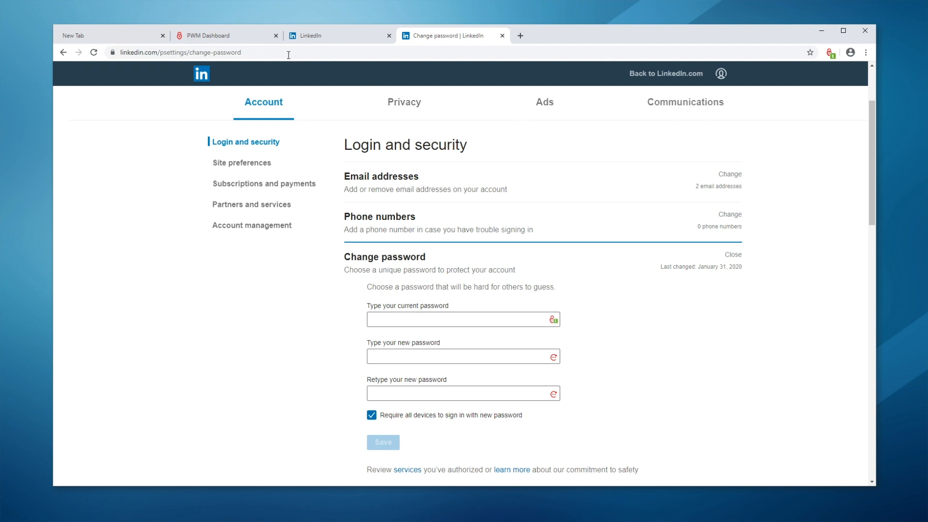
Return to the vault from the extension icon and reveal the linkedin.com entry's new password
{"action": "left_click", "coordinate": [225, 36]}
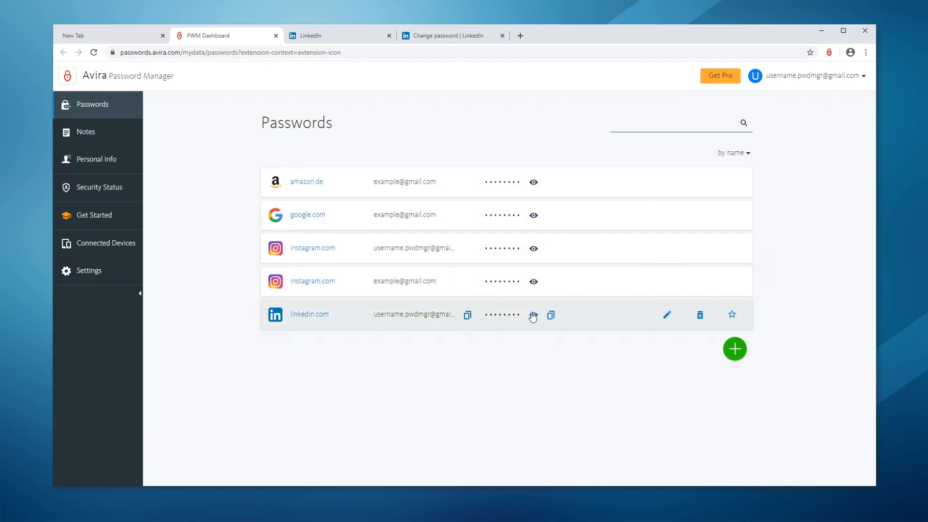
{"action": "left_click", "coordinate": [531, 314]}
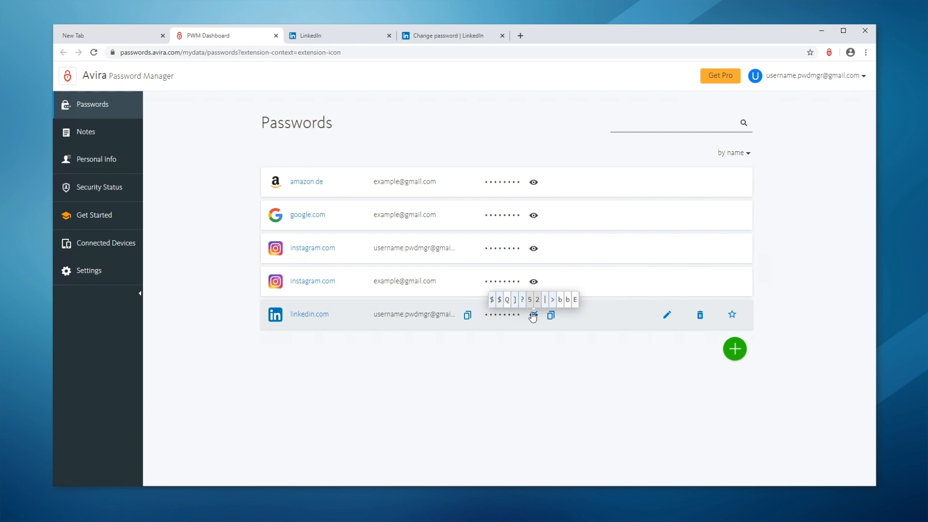